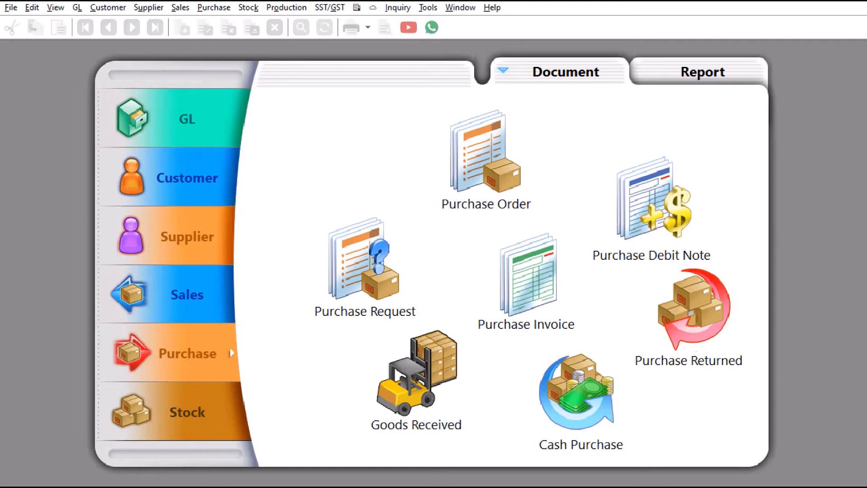
# Confirm the 'Sales Order ----> Purchase Order' module is enabled in Customize SQL Account Modules.
pyautogui.click(9, 7)
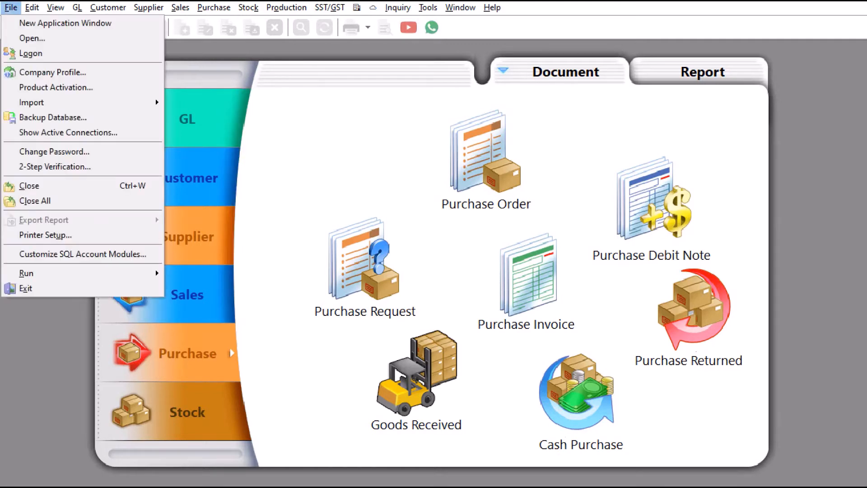
pyautogui.click(84, 254)
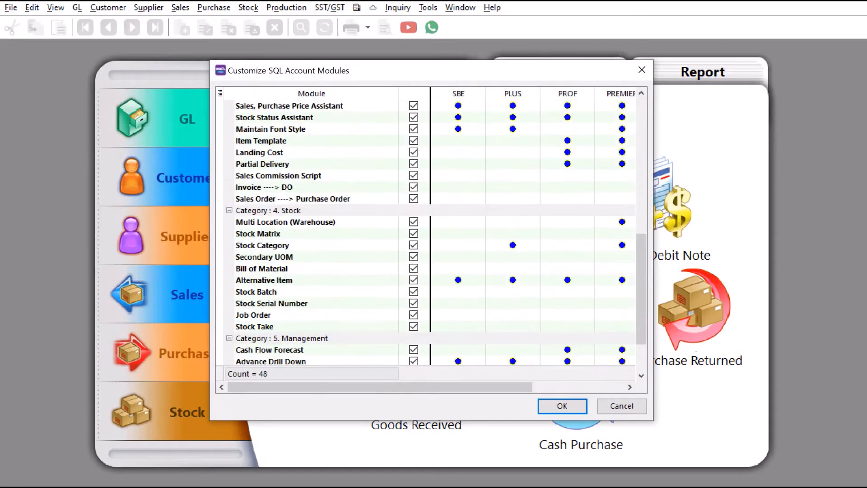
pyautogui.click(293, 198)
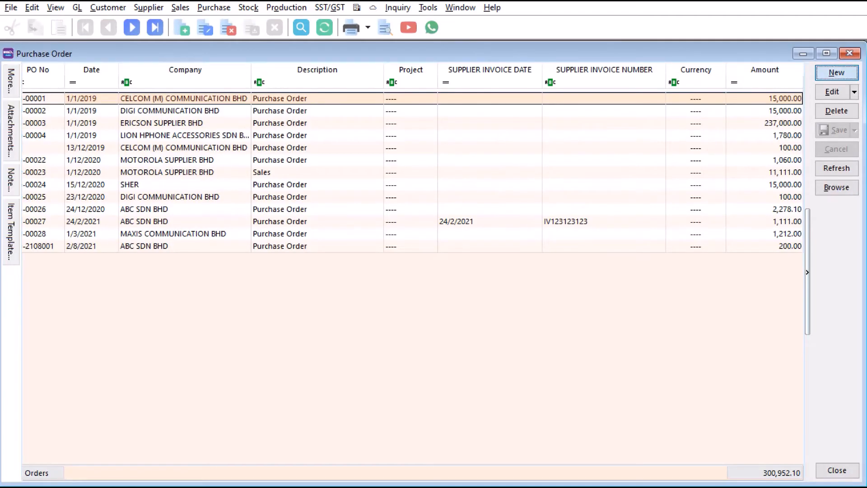
# Create a new purchase order for supplier 400-A0002 ABC SDN BHD.
pyautogui.click(836, 72)
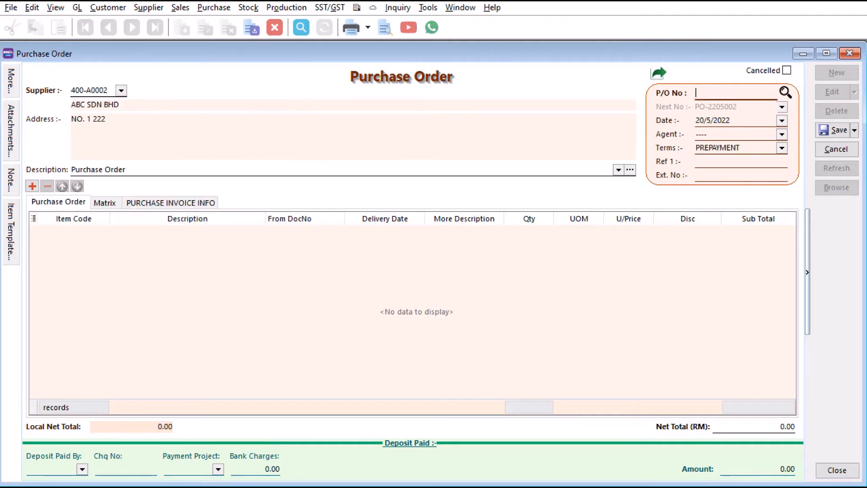
pyautogui.moveTo(379, 89)
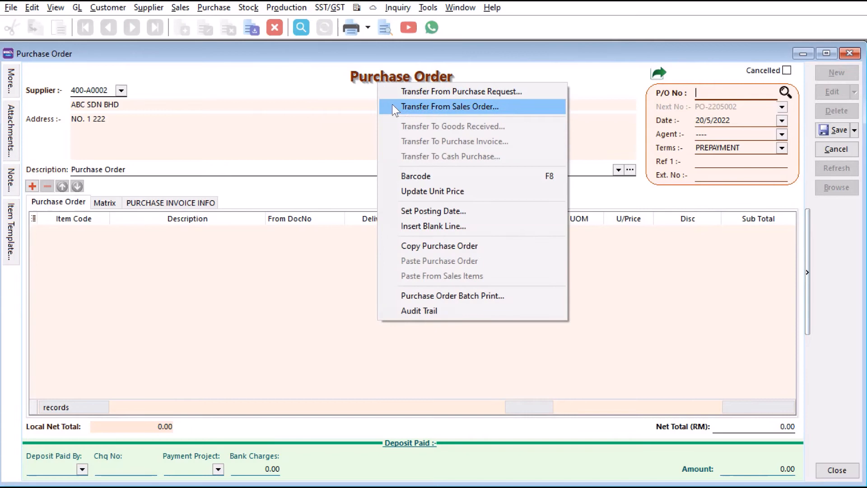
pyautogui.moveTo(400, 111)
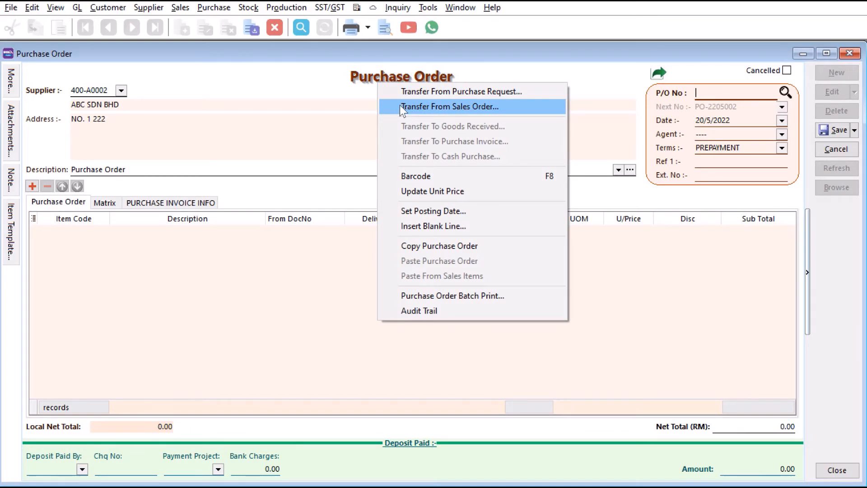
# Transfer the LE-OBB004 Organic Baby Noodles lines from sales orders 1591, 1592 and 1594.
pyautogui.click(450, 106)
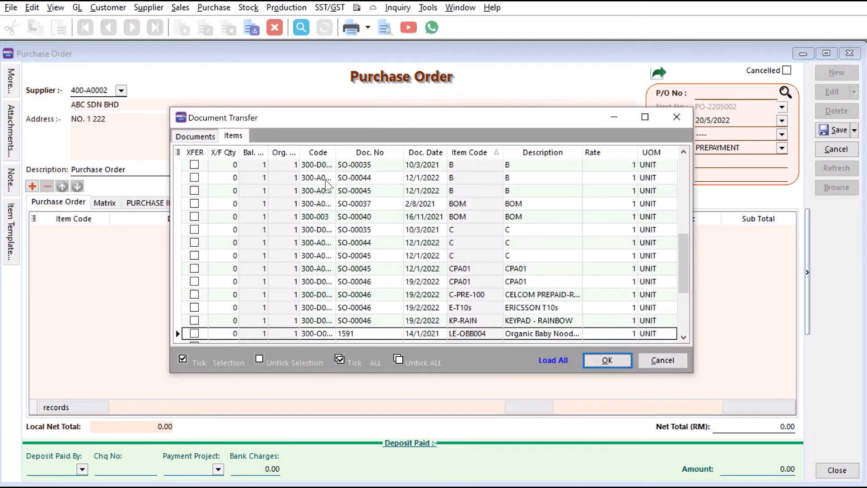
pyautogui.moveTo(470, 202)
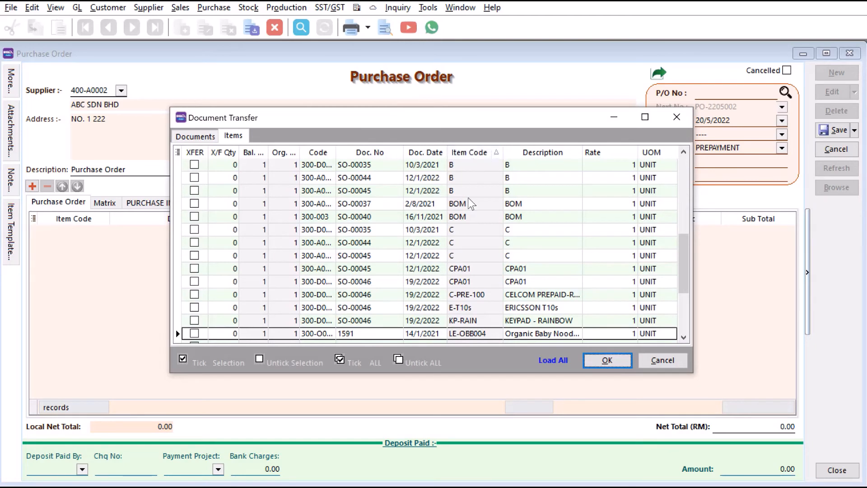
pyautogui.scroll(-3)
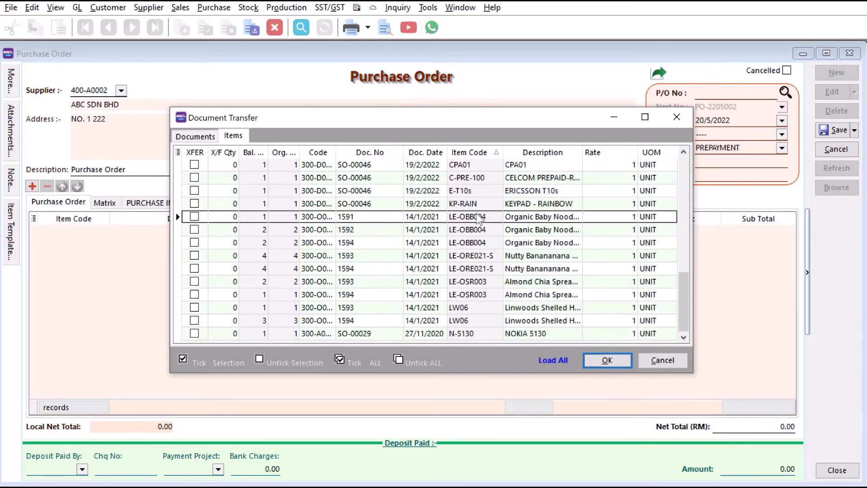
pyautogui.moveTo(158, 214)
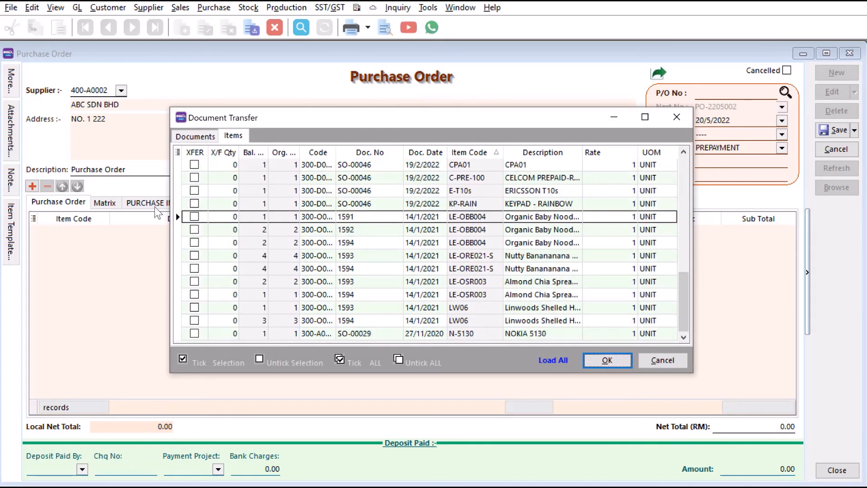
pyautogui.click(194, 229)
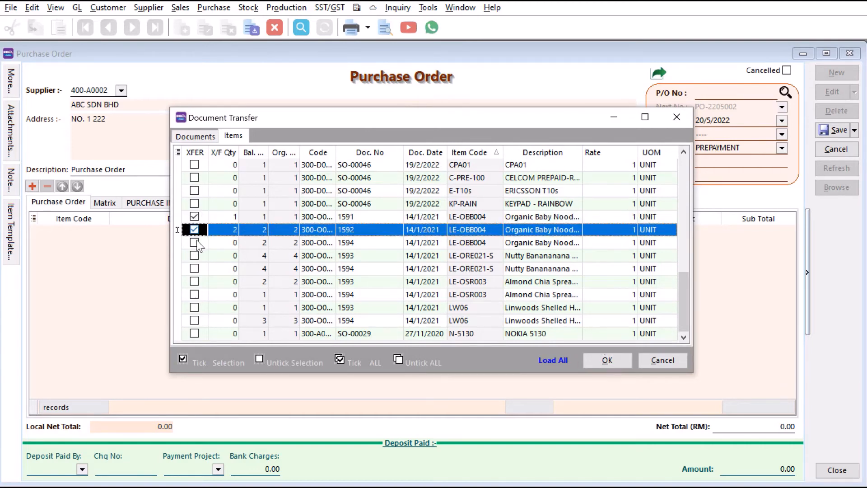
pyautogui.click(195, 242)
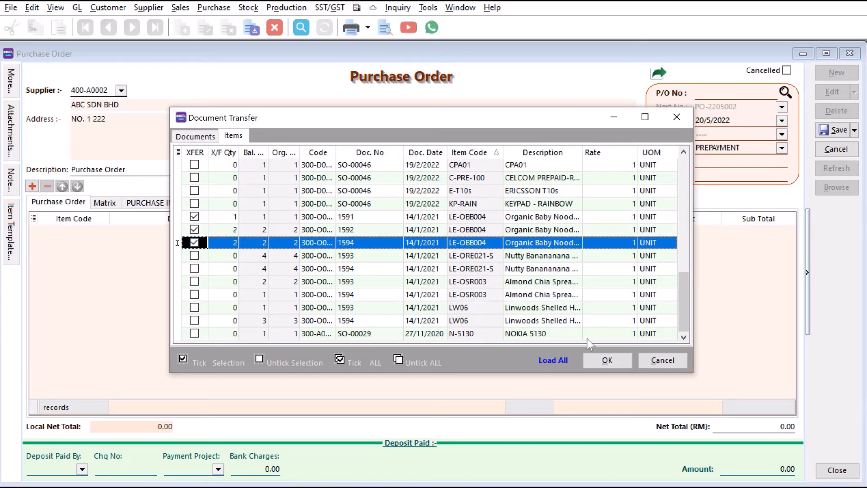
pyautogui.click(606, 360)
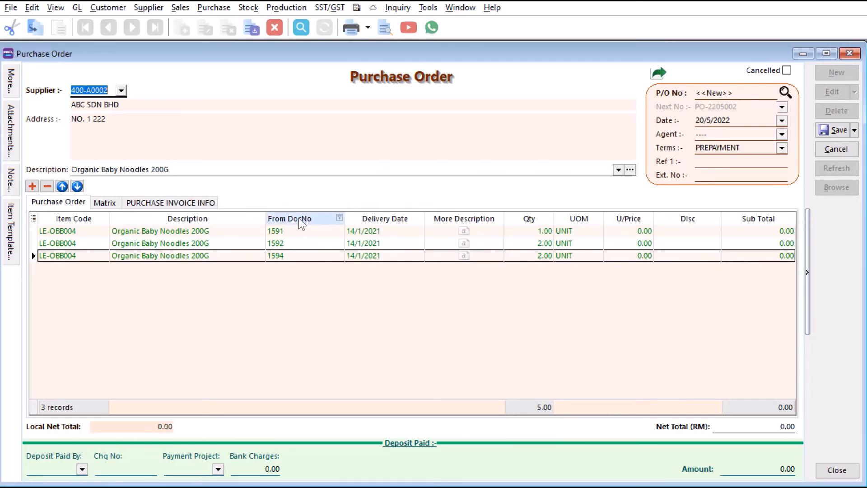
# Open the Customization columns list for the purchase order item grid.
pyautogui.click(339, 218)
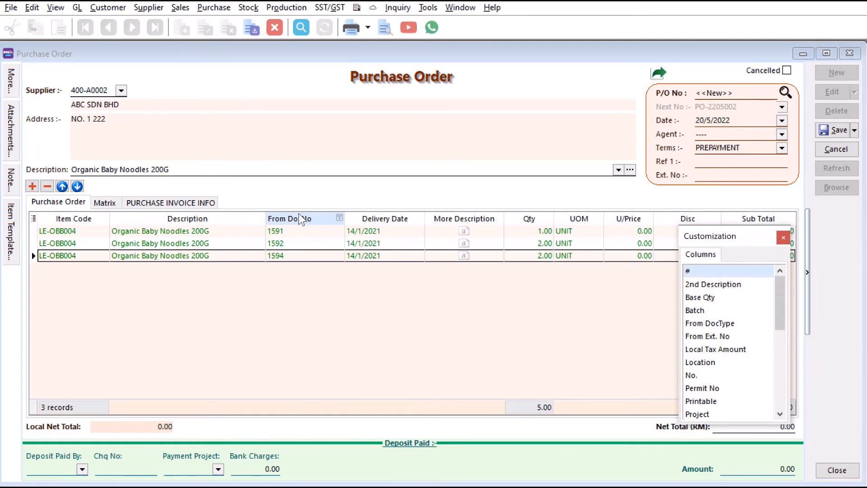
pyautogui.moveTo(308, 231)
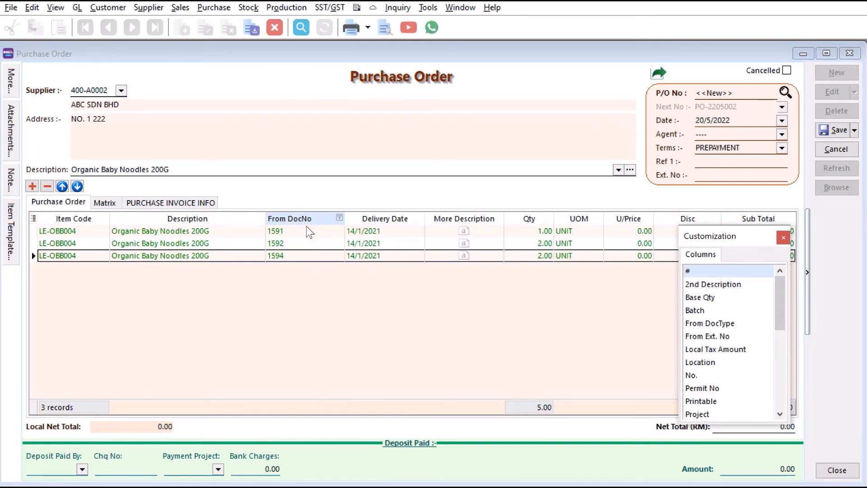